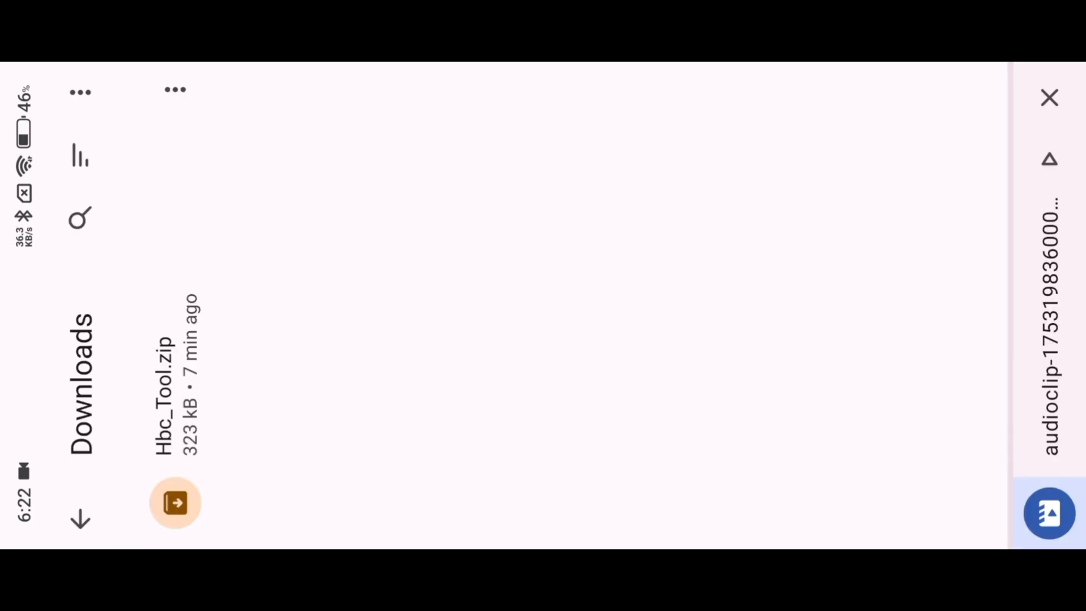
Step: Check the downloaded Hbc_Tool.zip, then cd into MjMod and hbctool on the sdcard
left_click(175, 502)
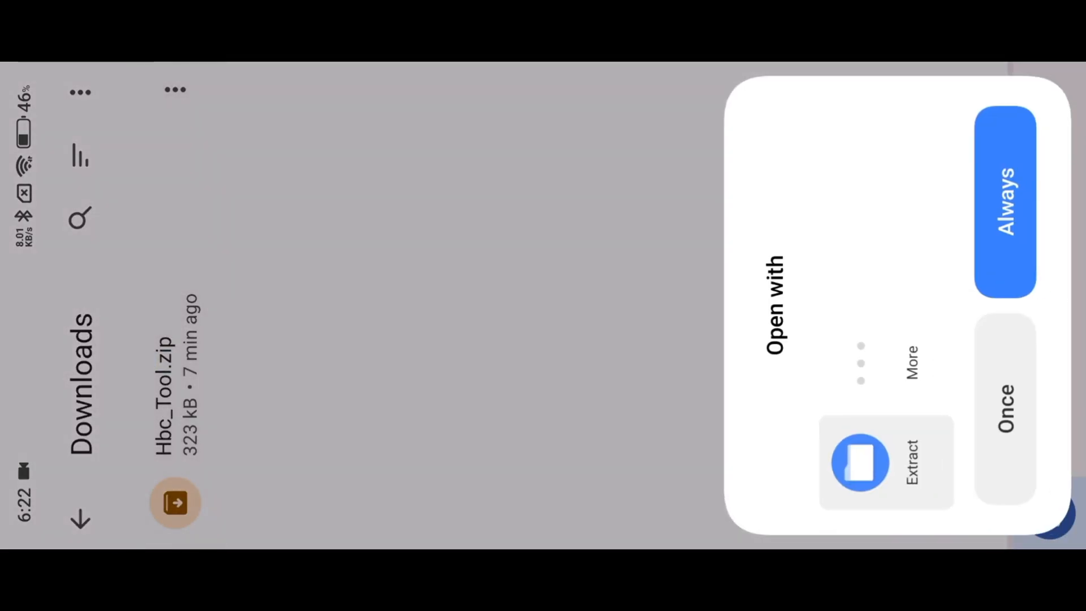
left_click(1004, 208)
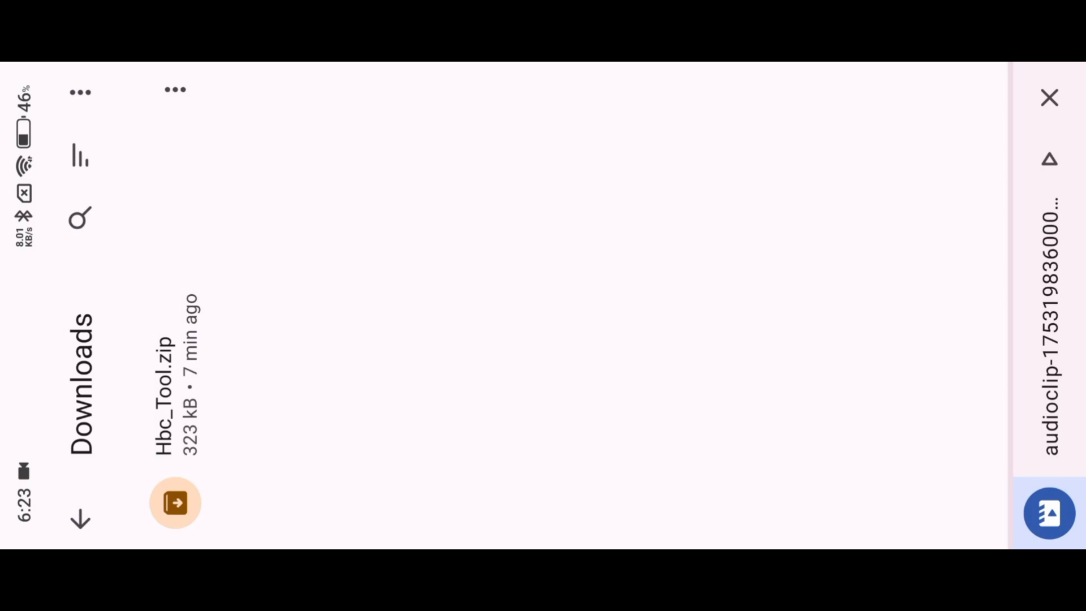
left_click(175, 501)
type("cd MjMod")
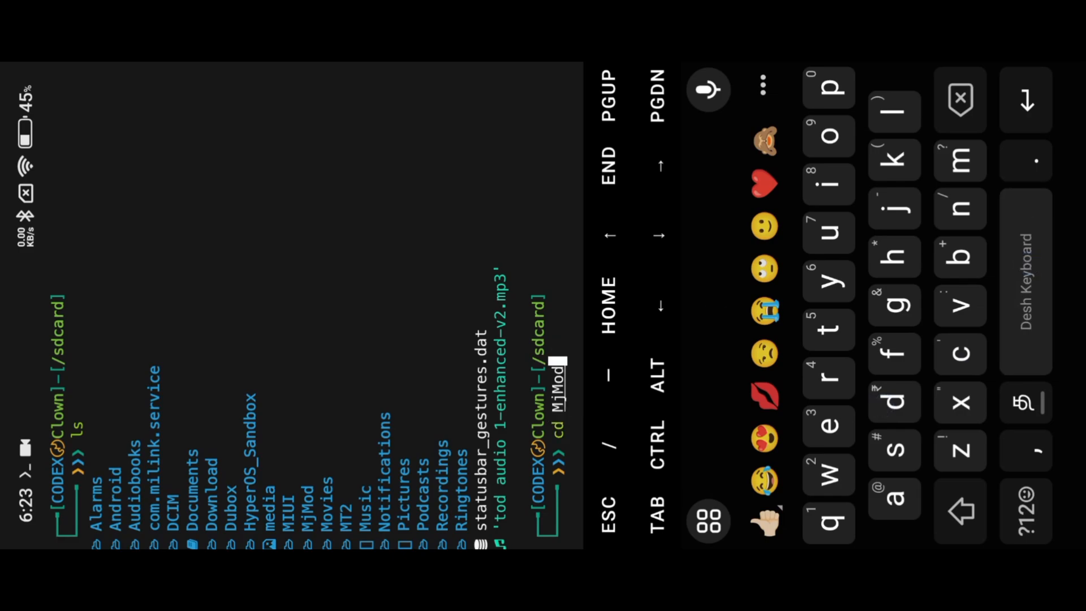
key("Enter")
type("cd hbct")
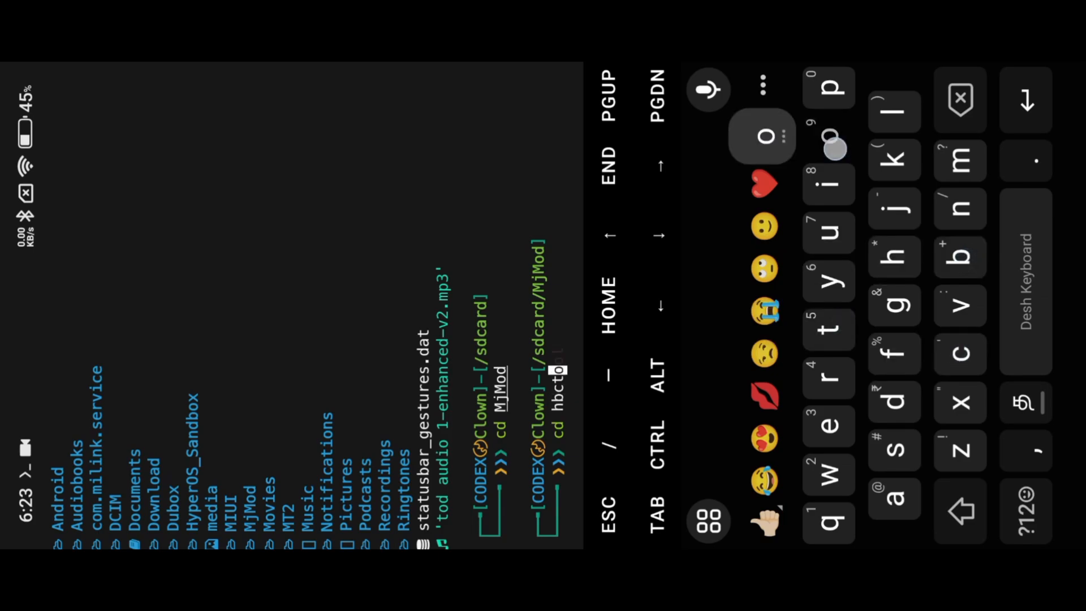
key("enter")
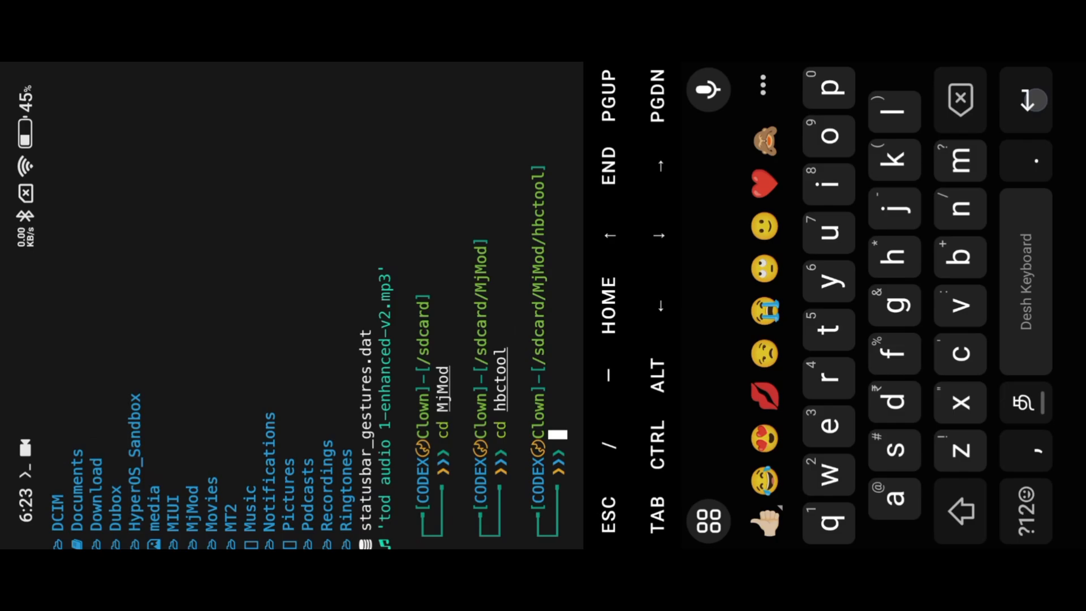
type("s")
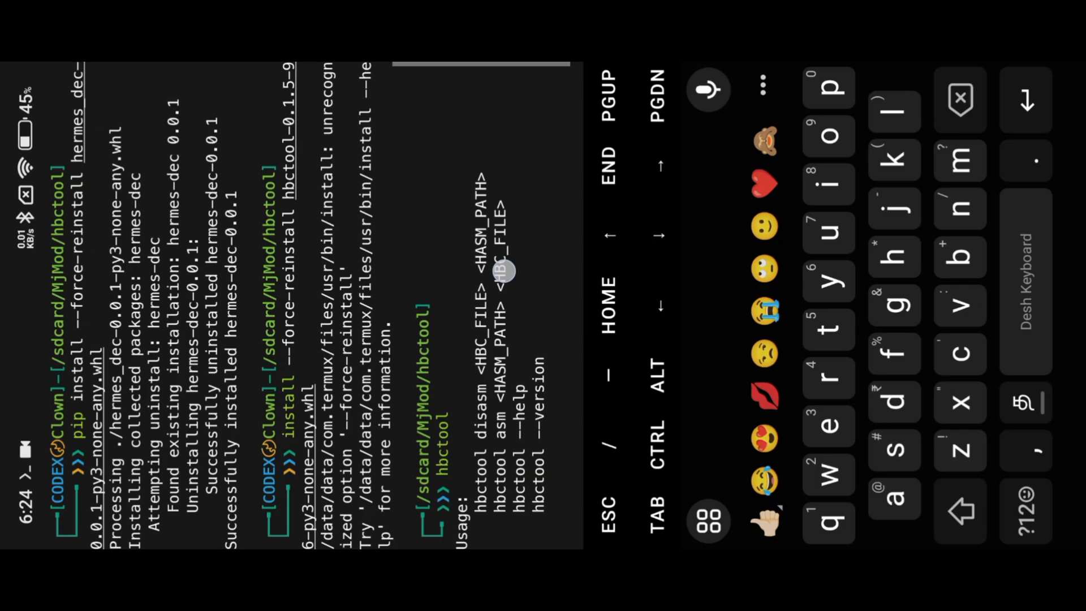
Step: Reinstall the hermes_dec and hbctool wheels with pip and run hbctool to print its usage
key("Return")
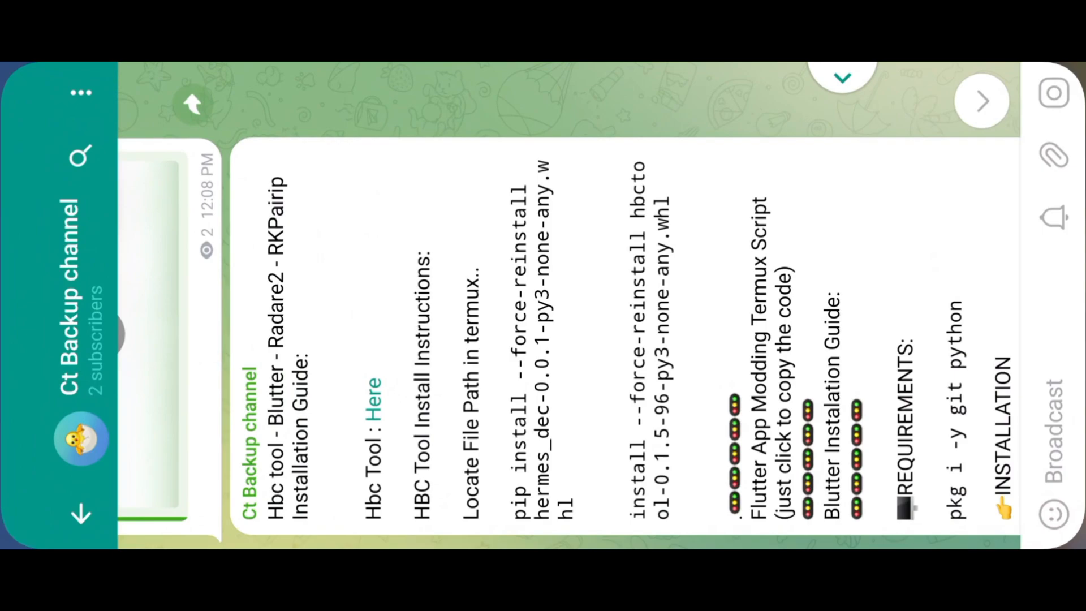
Step: Scroll through the Ct Backup channel's Hbc tool, Blutter and Radare2 guide
scroll("left", 3)
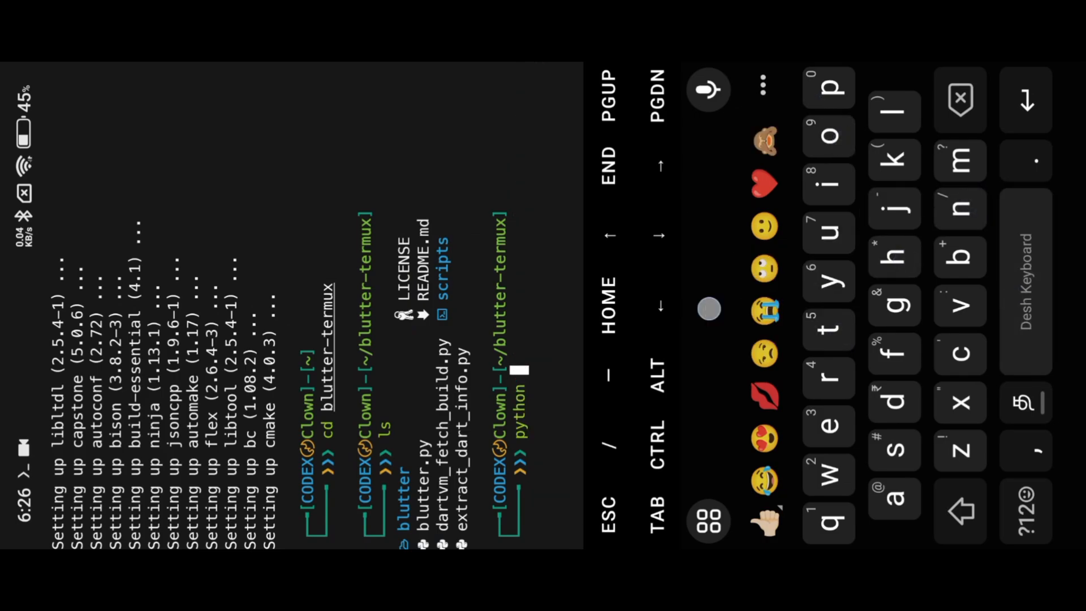
Step: Start the python blutter.py command with its location argument in the blutter-termux folder
type("blutter.py")
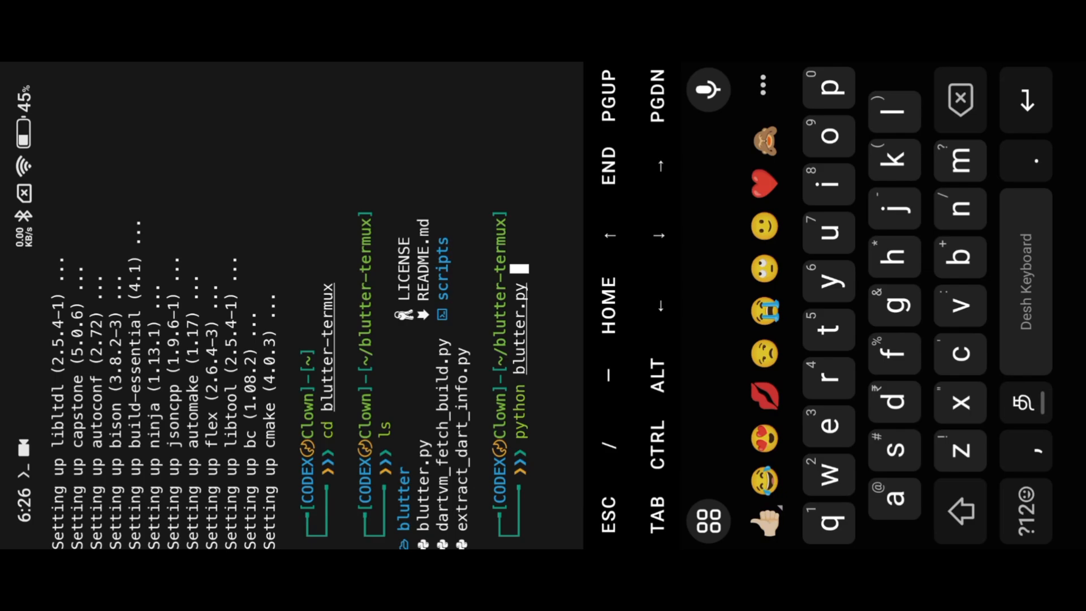
type("locati")
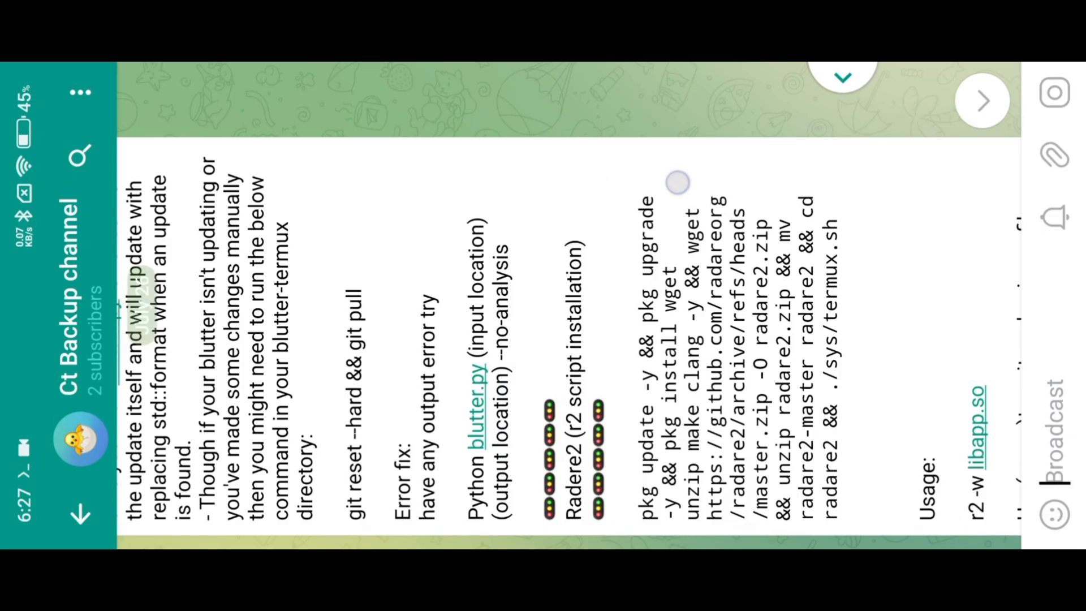
Step: Scroll the guide down to the Radare2 script installation commands and r2 usage line
scroll("down", 3)
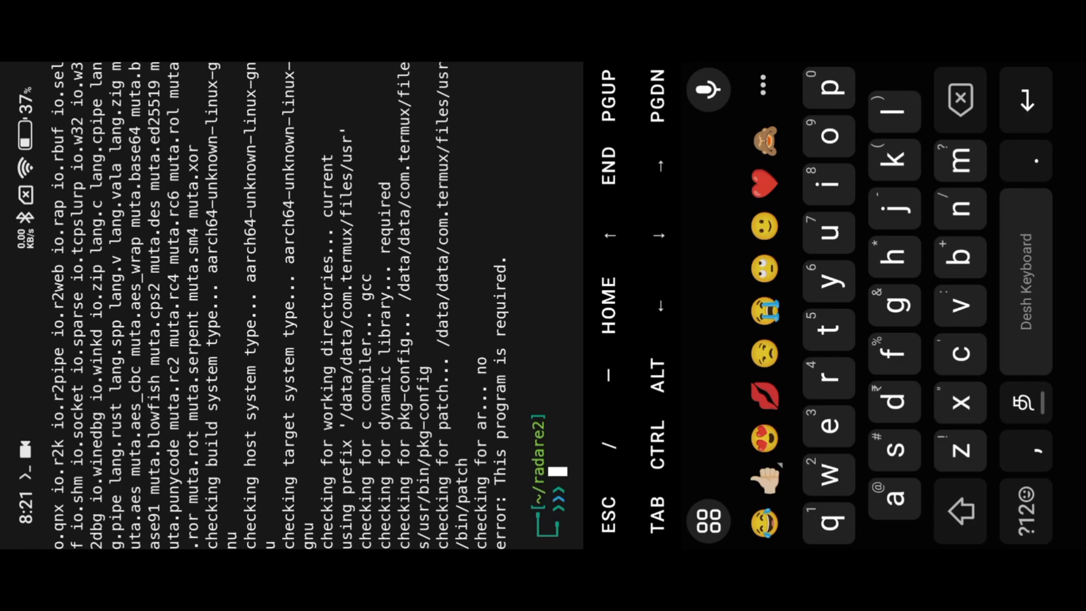
Step: Remove the Termux-Setup-Script folder, try r2 -w libapp.so, and confirm pkg install radare2
type("rm -rf Termux-Setup-Script")
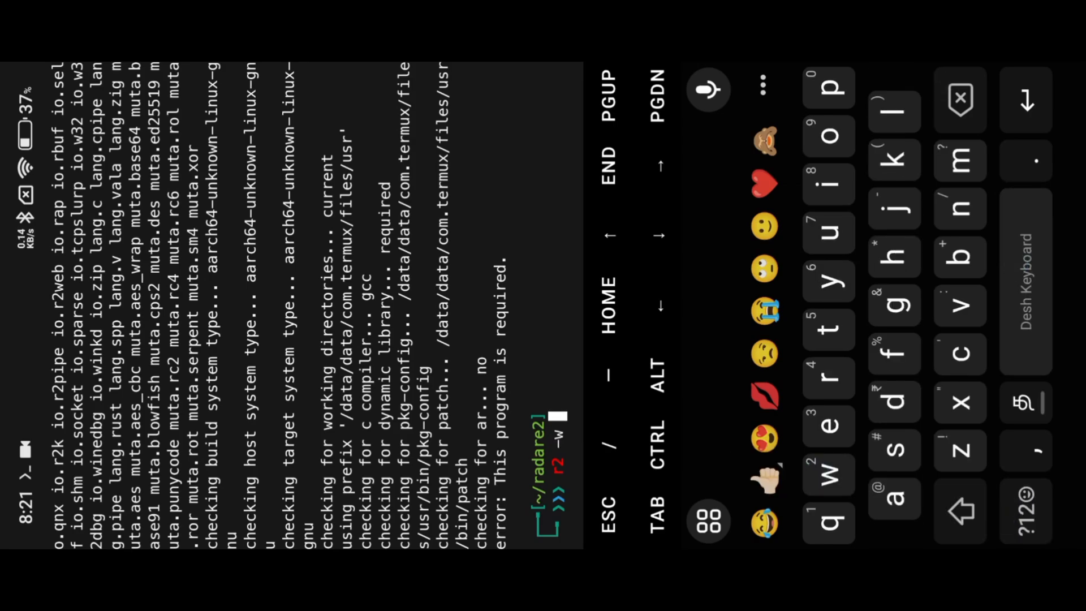
type("libapp.so")
type("pkg install radare2")
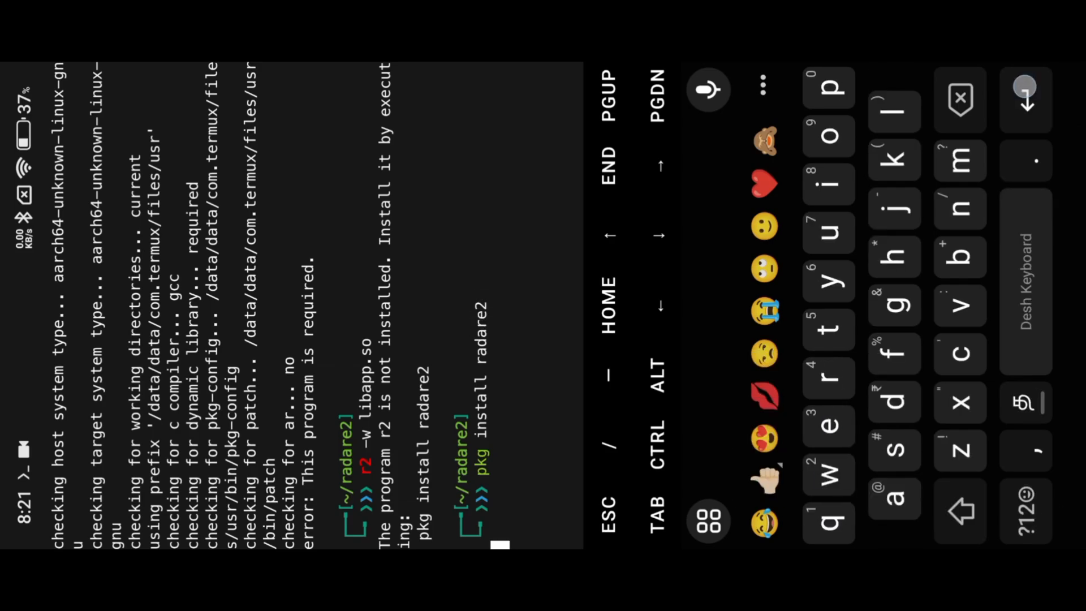
key("Return")
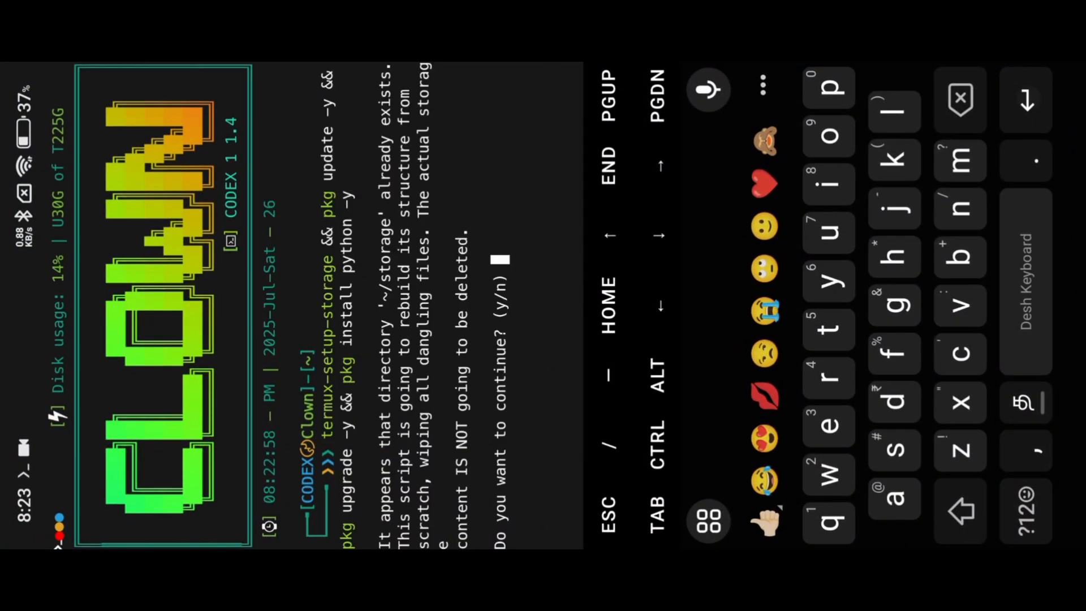
Step: Answer y to rebuild the storage directory during the setup, update and python install command
type("y")
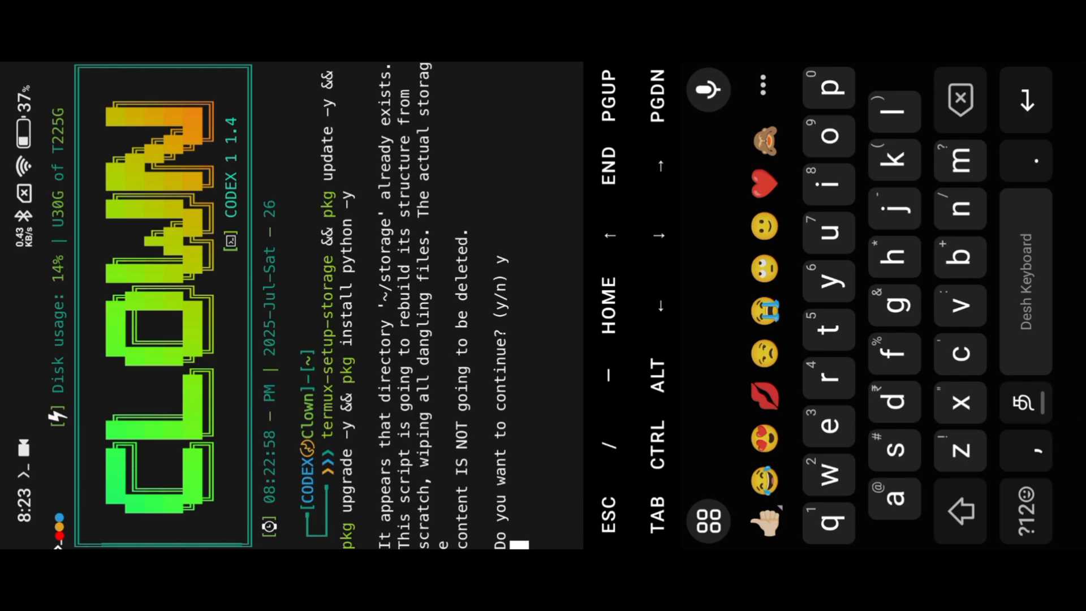